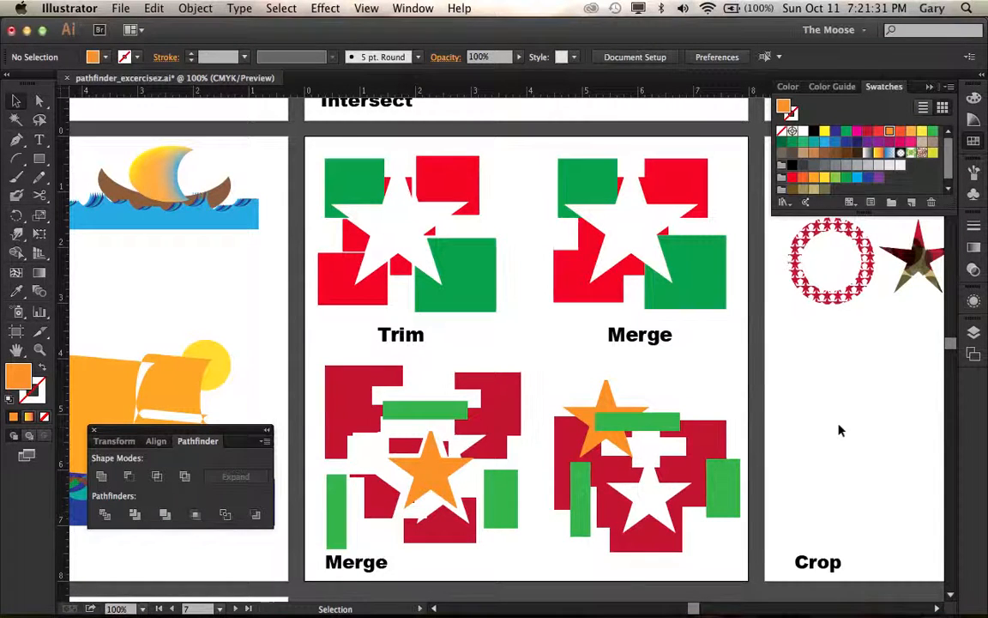
mouse_move(849, 412)
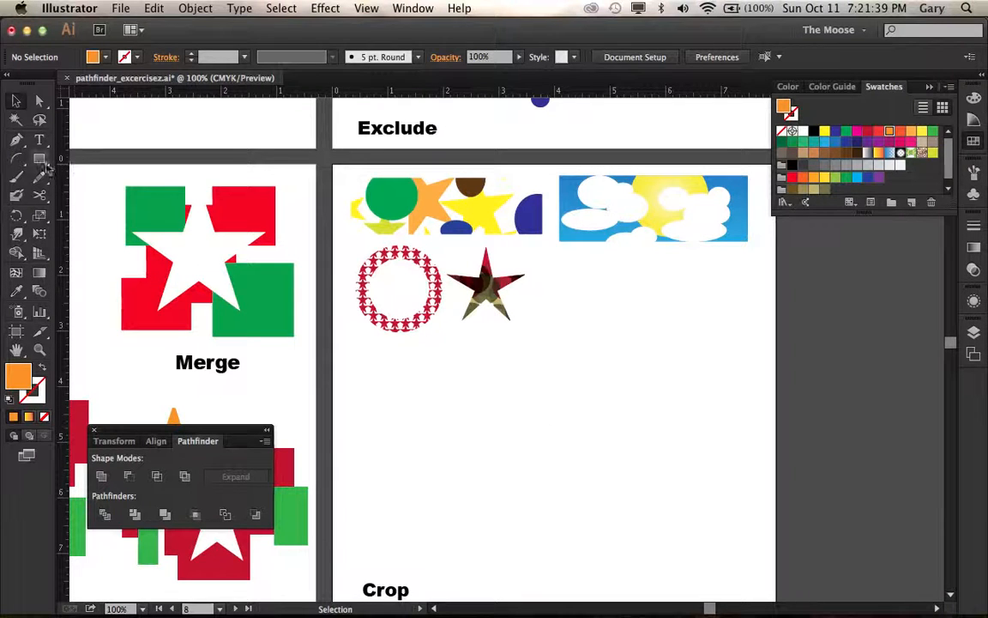
- Zoom in on the overlapping orange, blue, red, green and dark blue zigzag stars
click(39, 158)
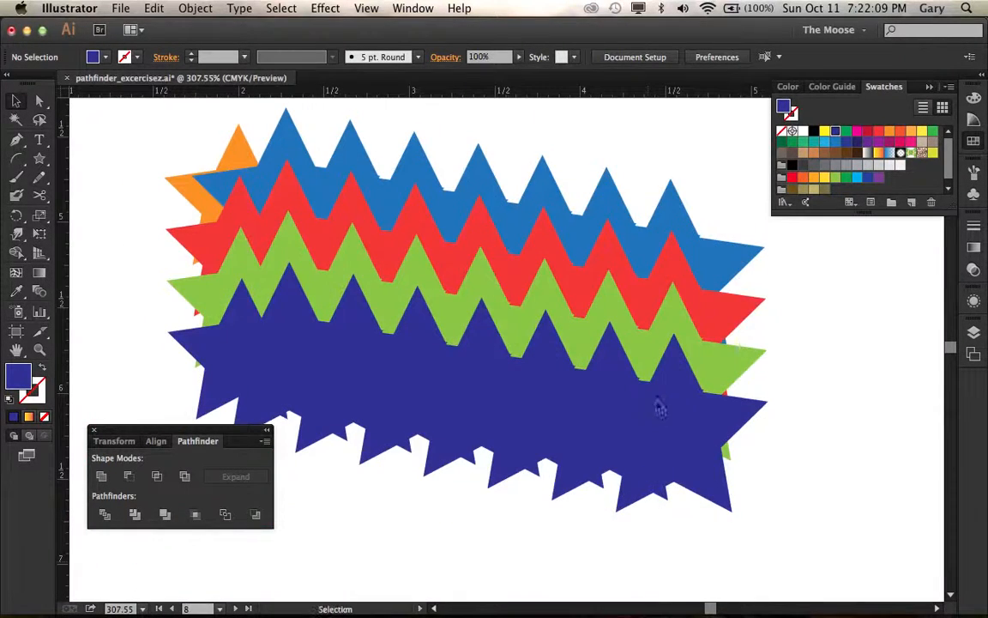
- Draw a red rectangle across the stars' middle and select it with all the stars
click(40, 158)
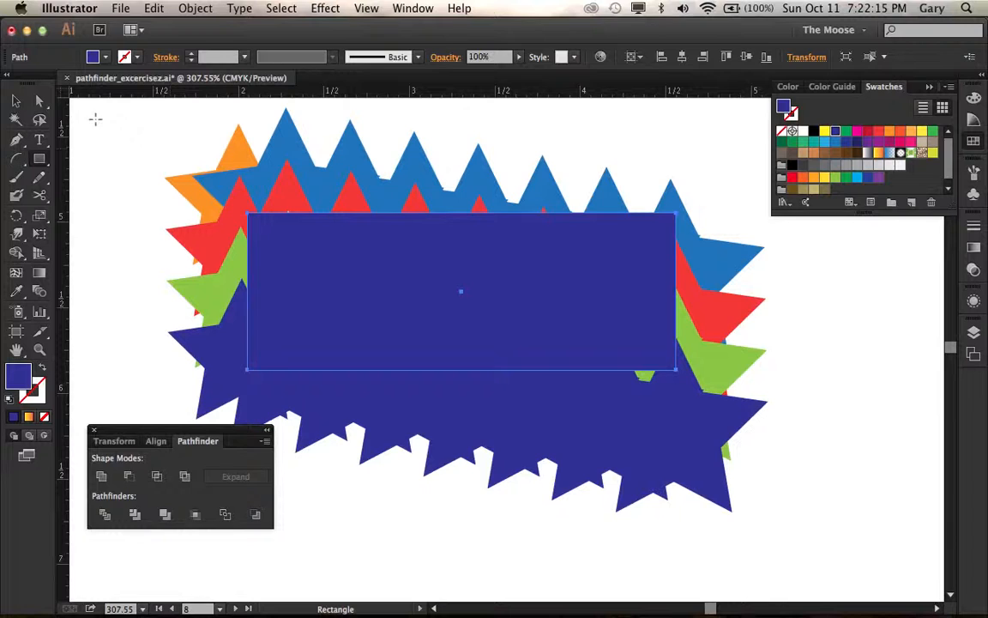
click(878, 130)
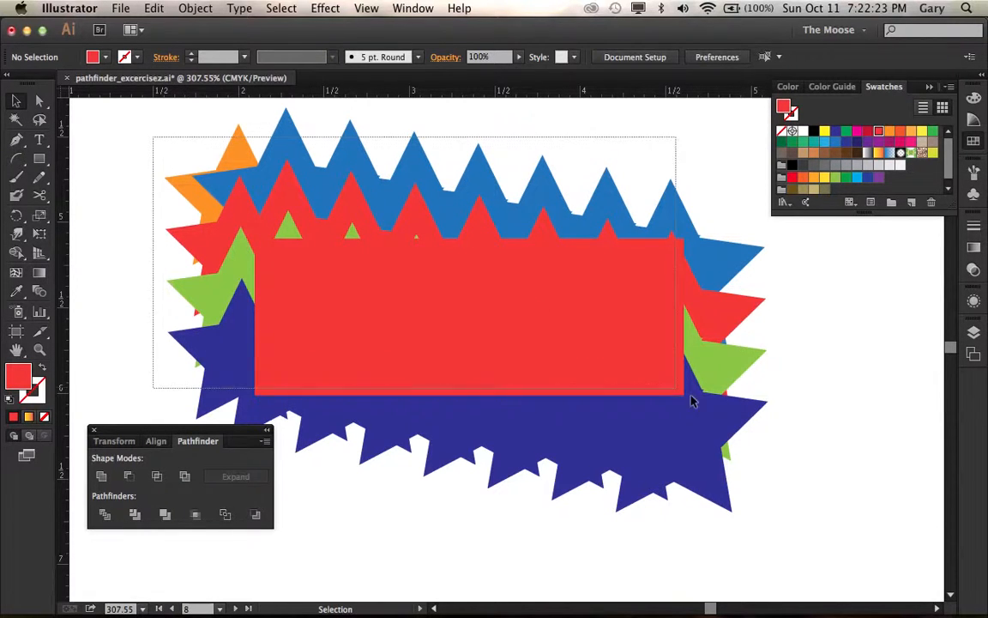
key(cmd+a)
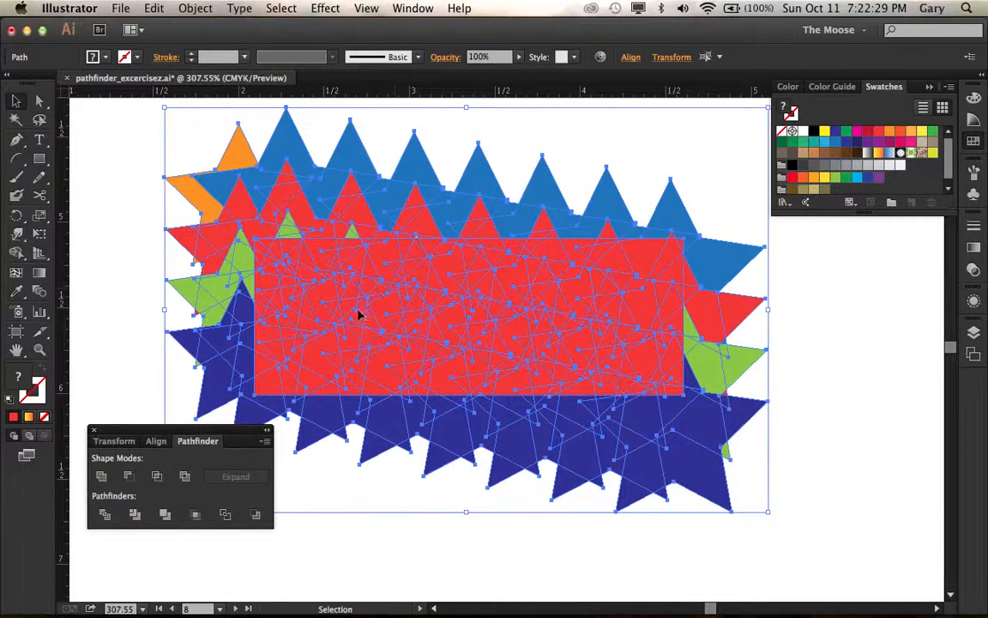
mouse_move(226, 514)
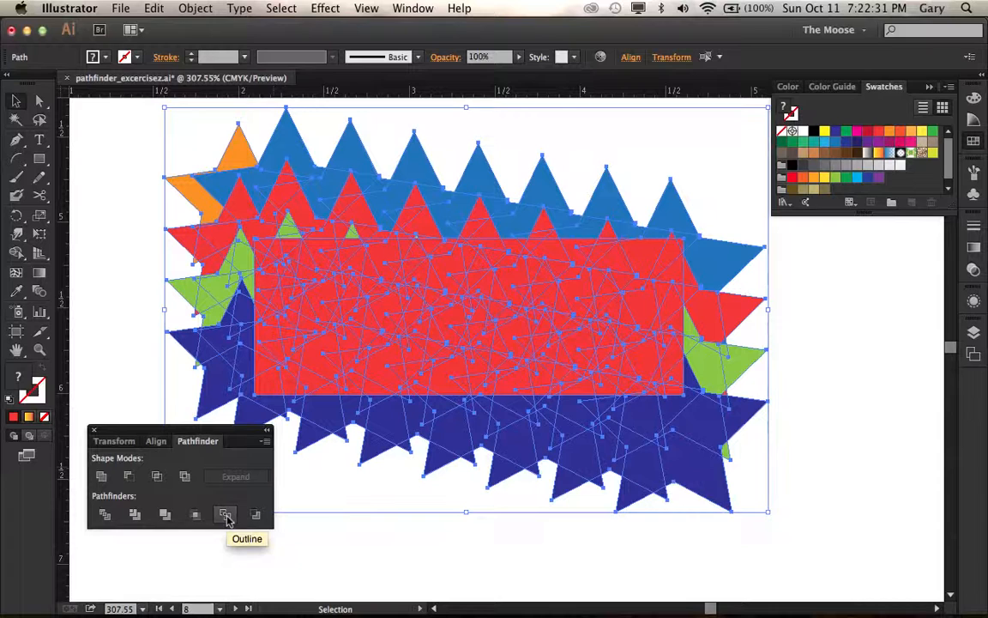
- Apply Pathfinder Crop to trim the zigzag stars to the red rectangle
click(226, 514)
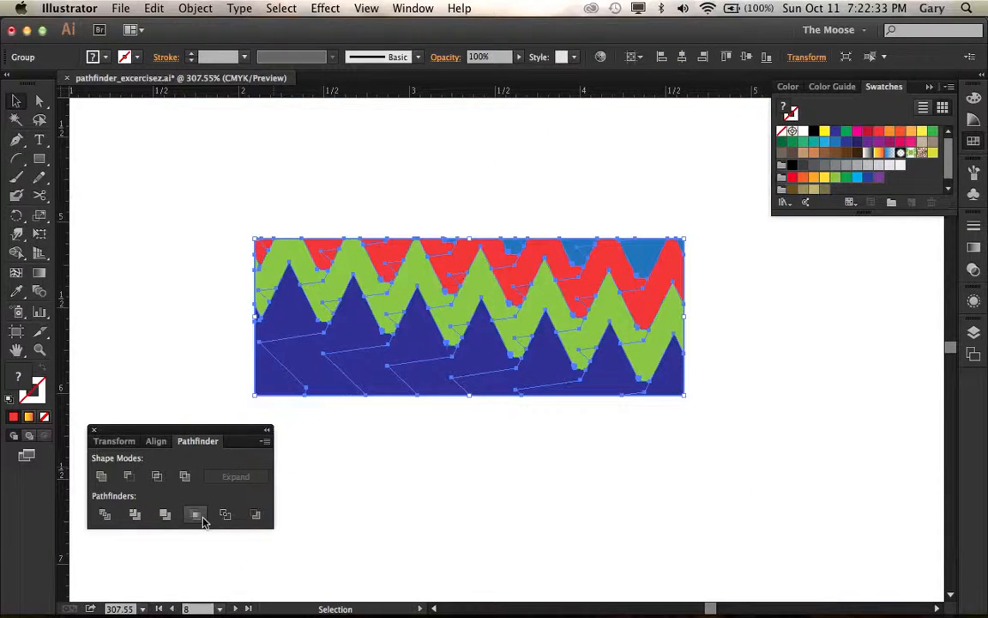
click(194, 514)
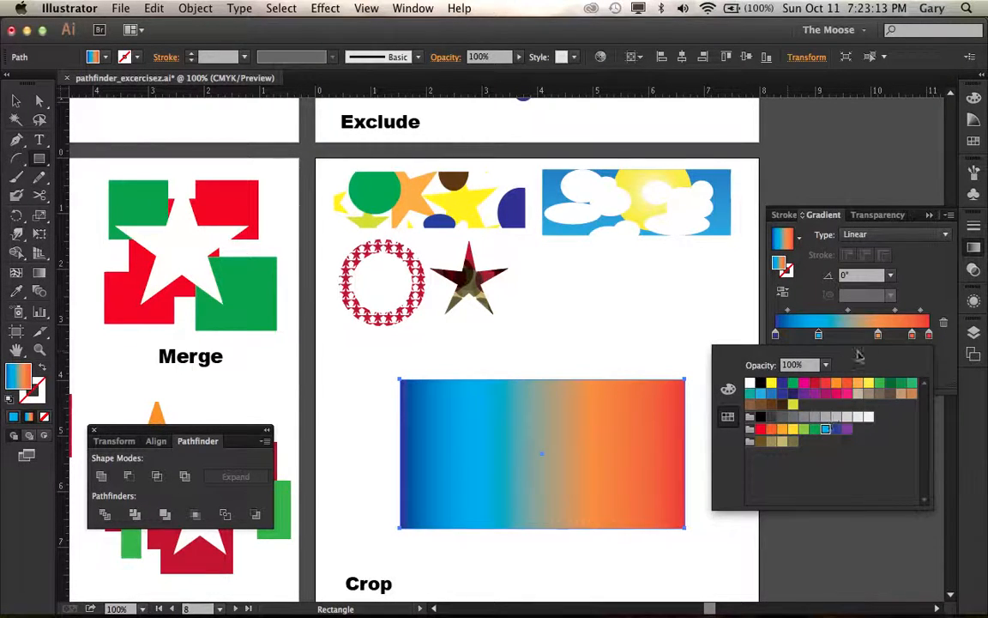
mouse_move(832, 426)
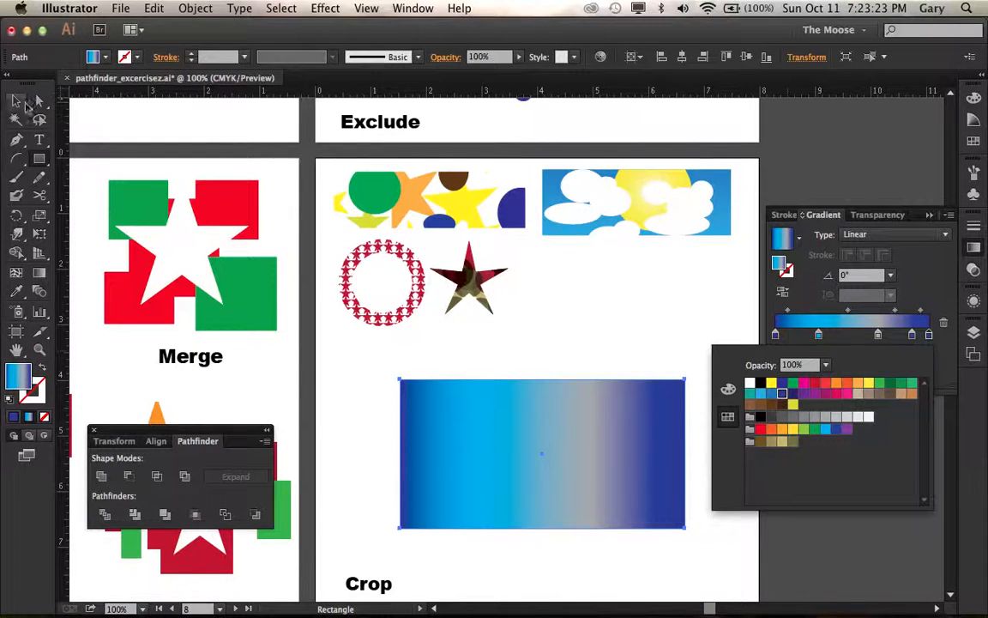
mouse_move(500, 409)
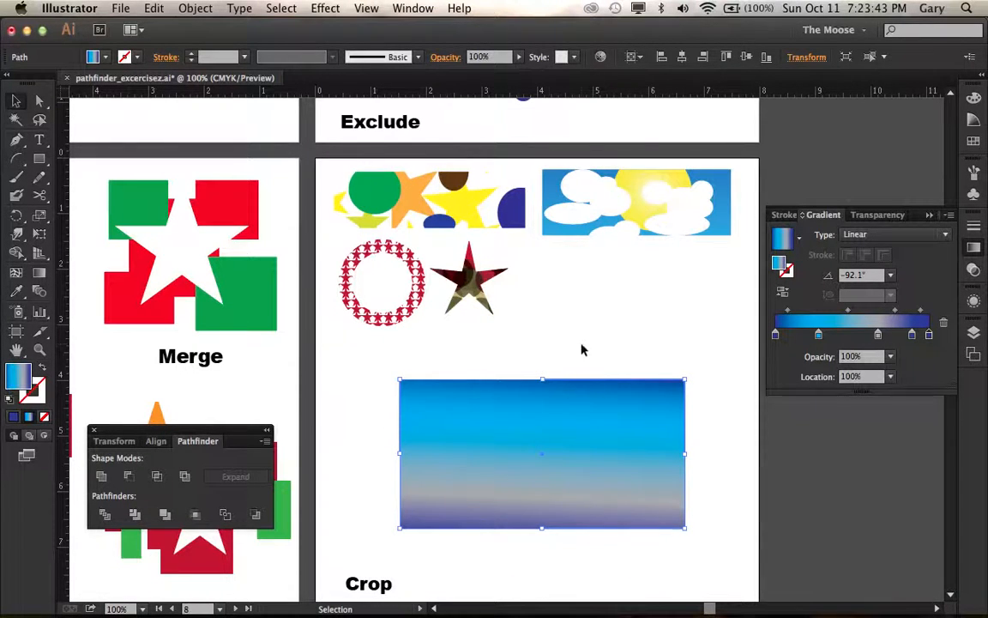
- Draw three overlapping white ellipses on the sky to form a cloud
click(16, 158)
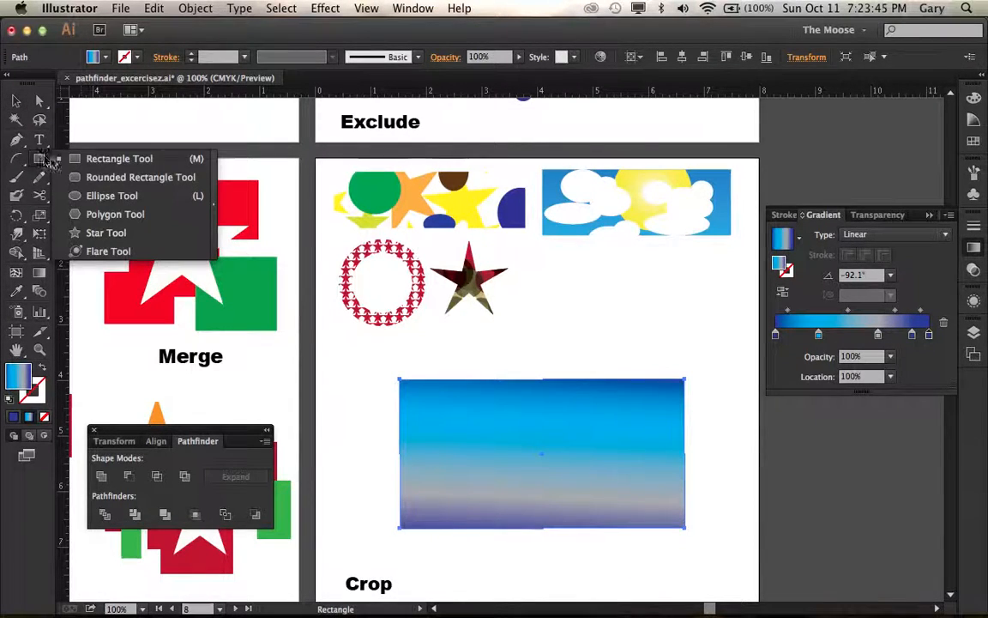
click(111, 195)
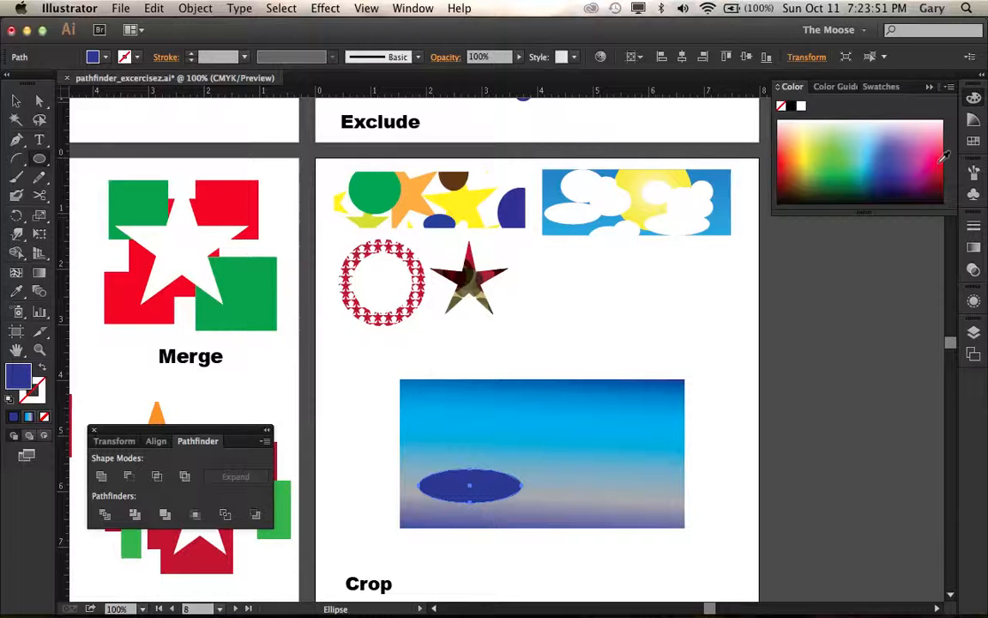
click(883, 86)
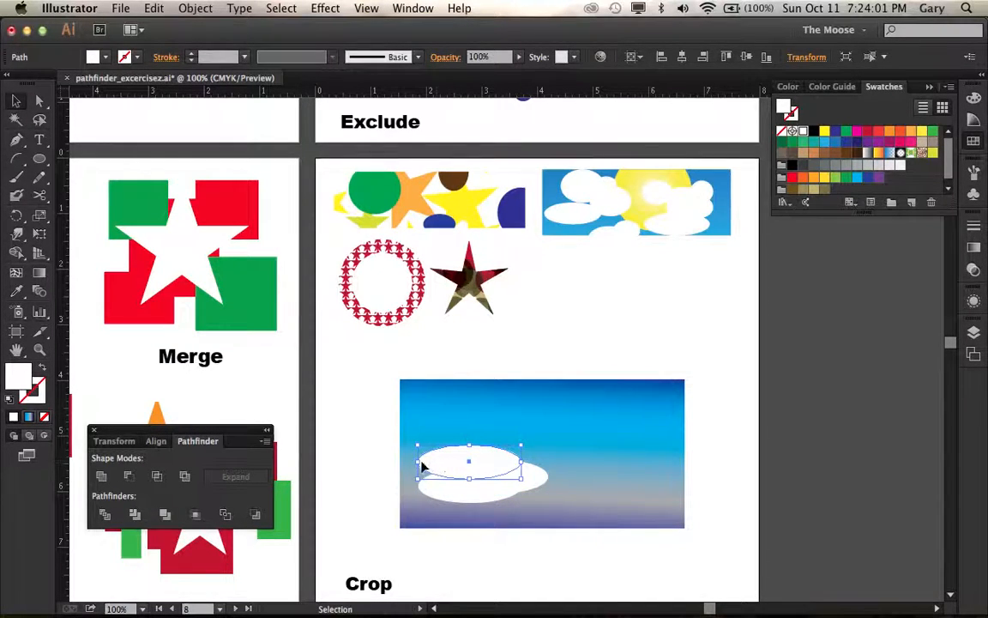
drag(467, 455, 480, 472)
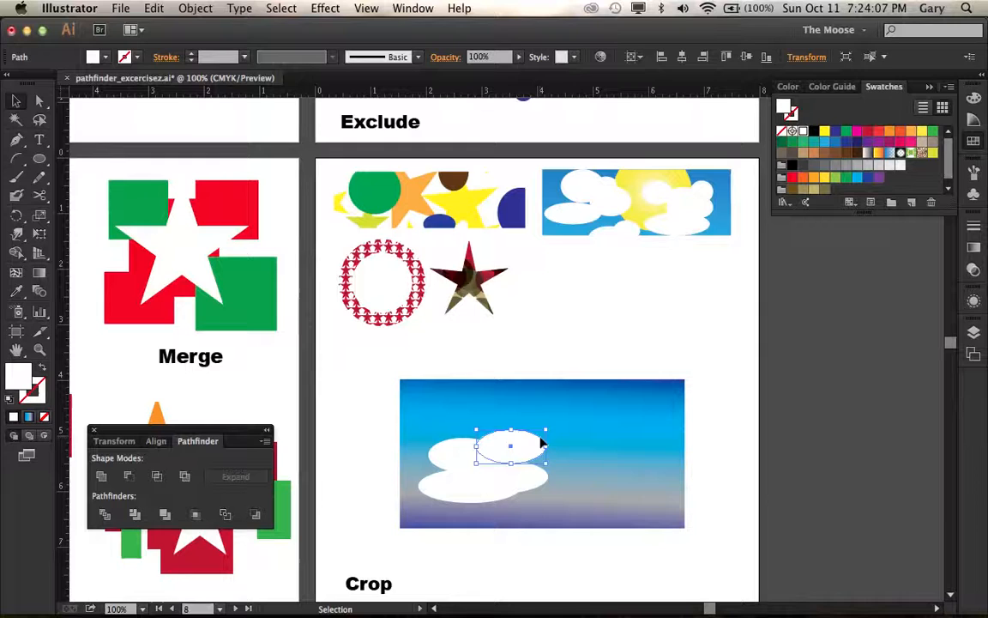
drag(510, 446, 519, 456)
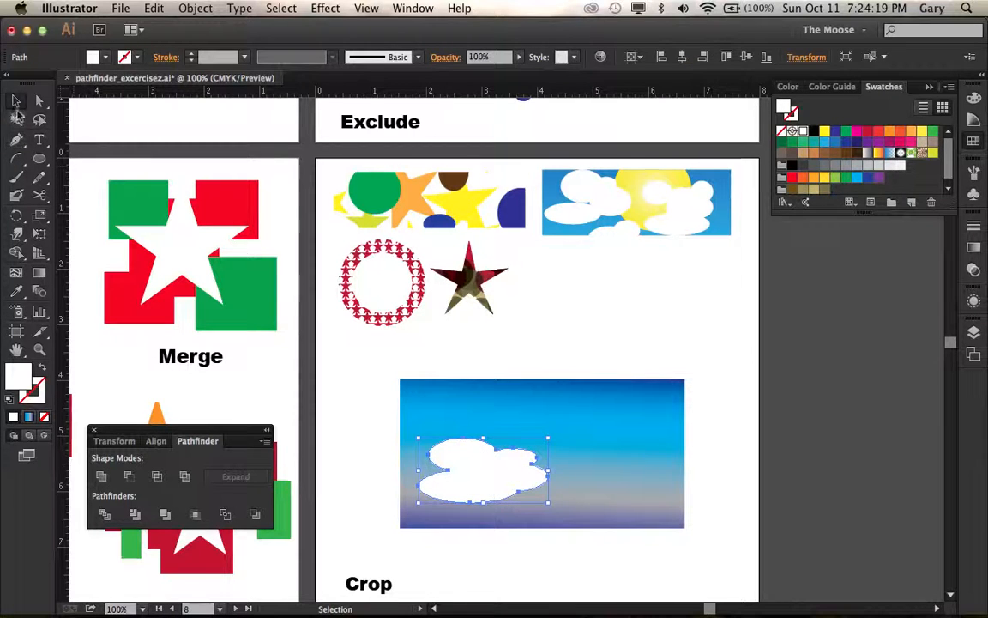
mouse_move(789, 114)
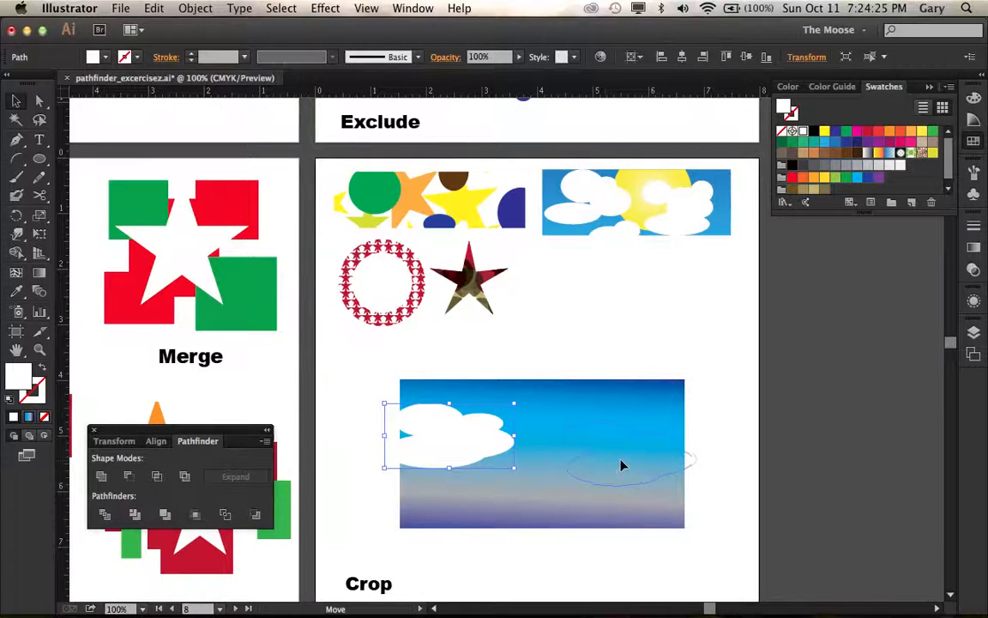
- Copy the cloud across the sky, with one hanging over the top edge
drag(451, 434, 621, 442)
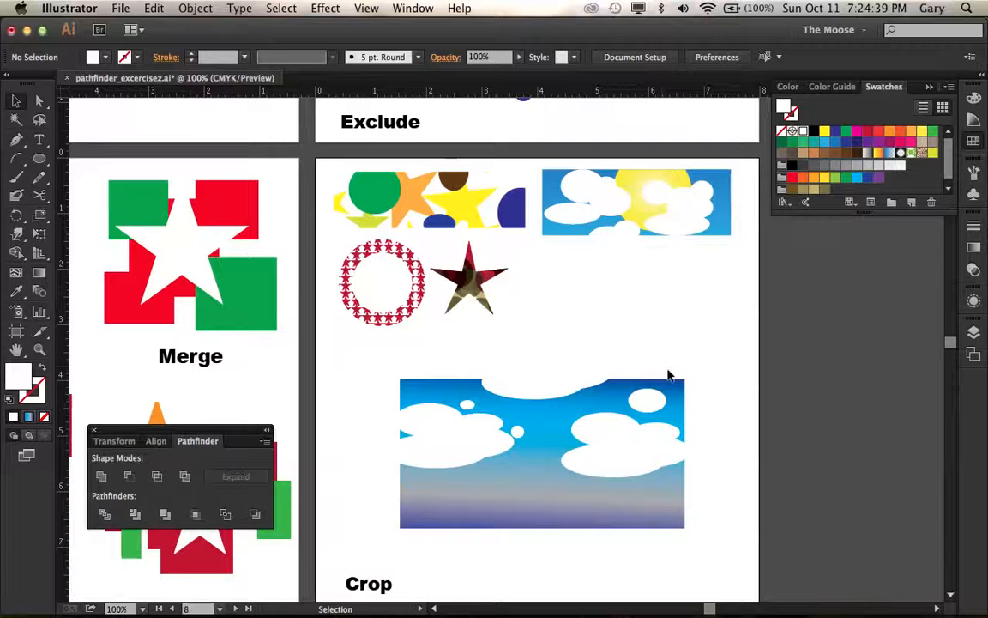
click(545, 361)
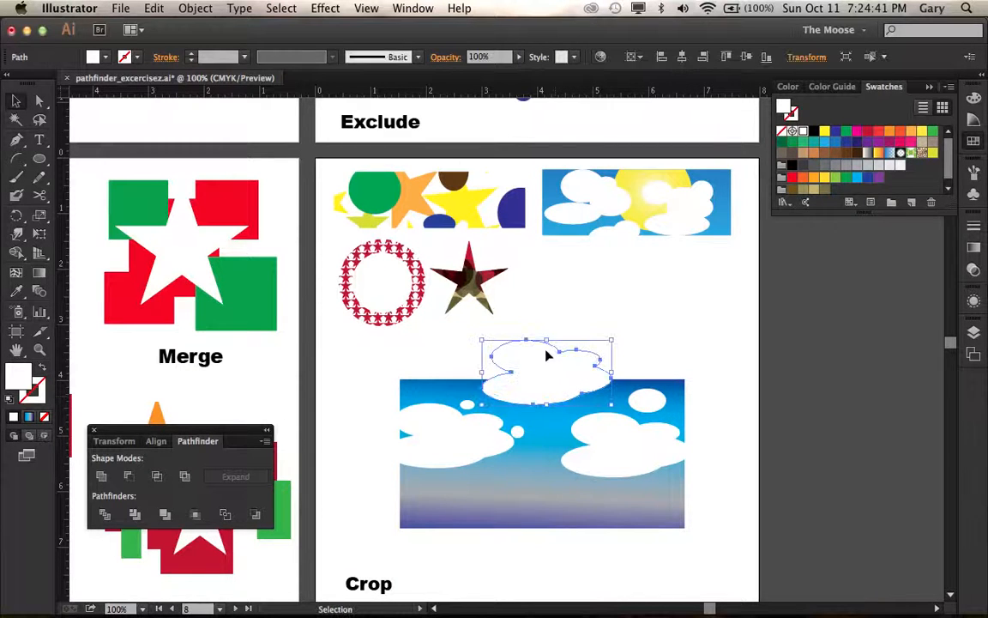
click(471, 341)
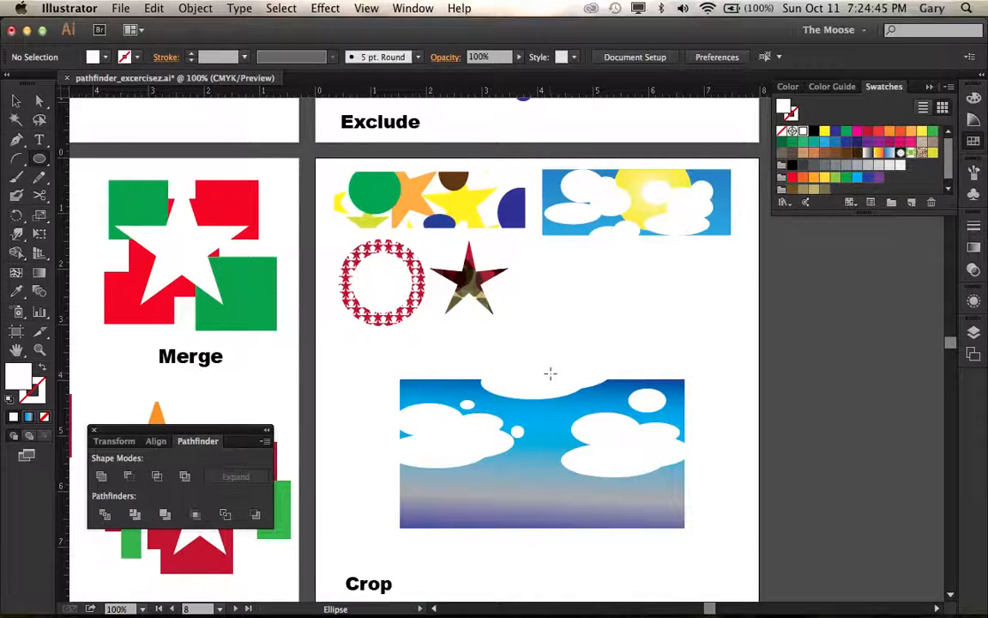
- Draw a large circle on the sky's right side and colour it as a sun
drag(558, 374, 639, 472)
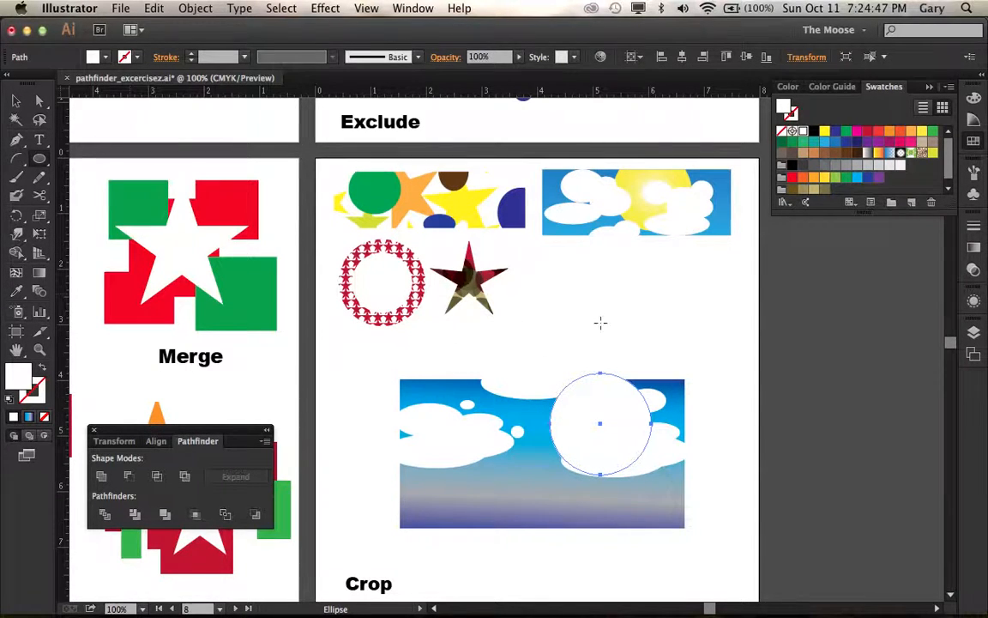
click(922, 132)
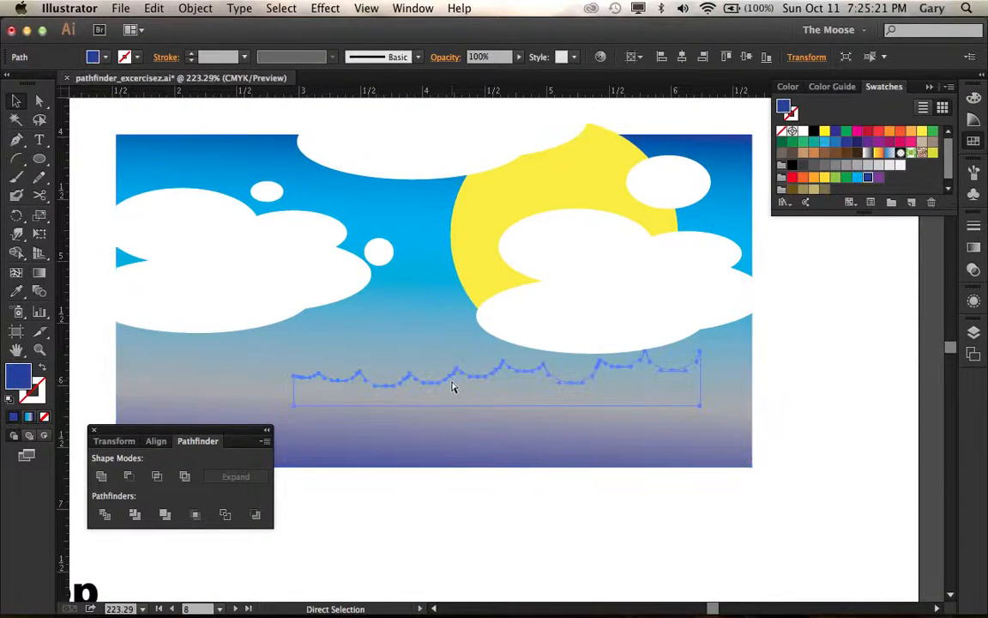
- Send the sky to the back, stretch the sea to its bottom, pick teal fill
click(15, 101)
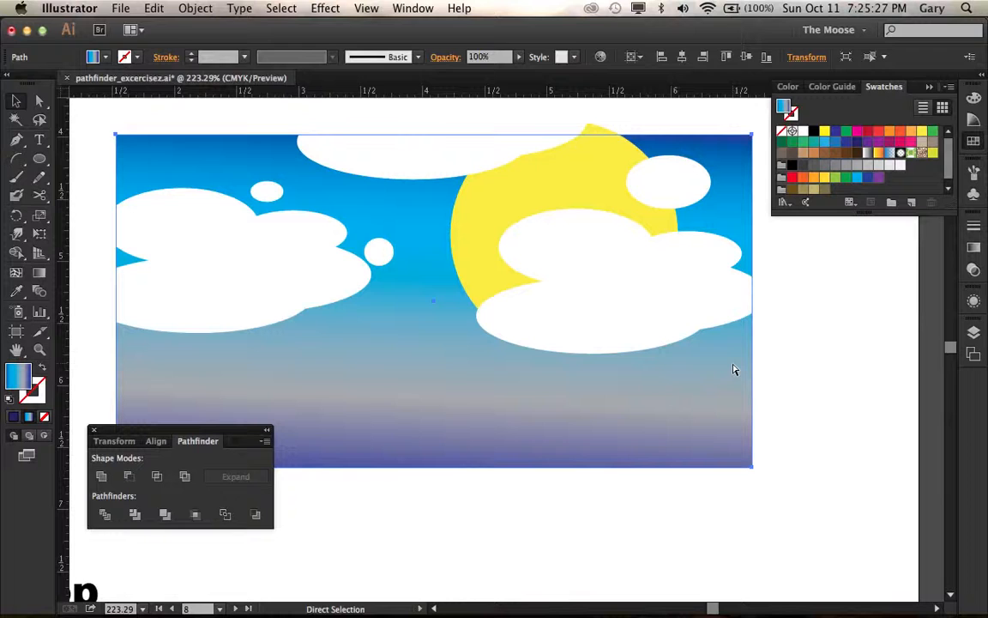
right_click(733, 369)
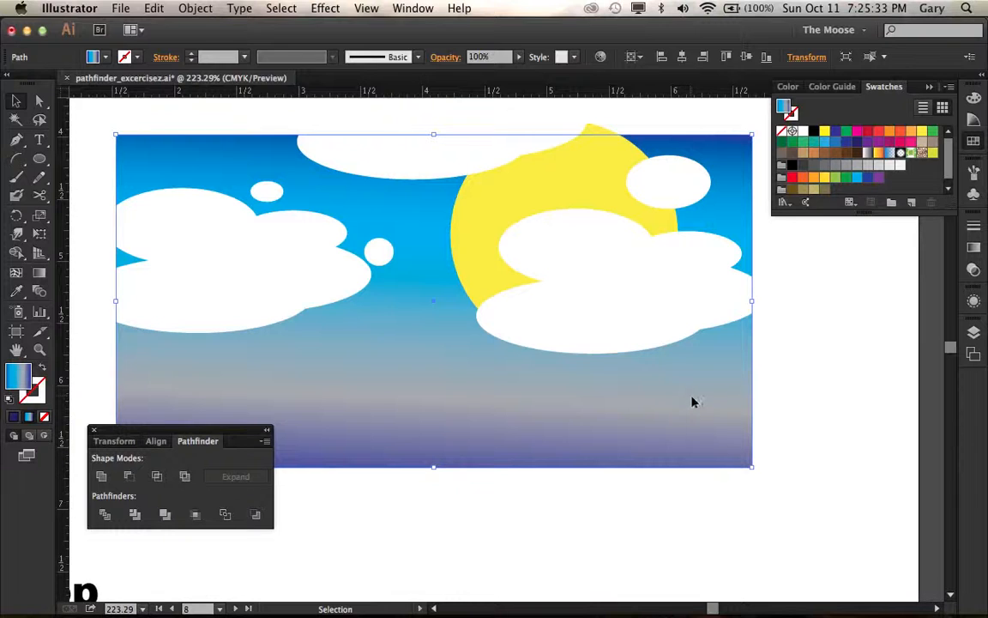
right_click(693, 401)
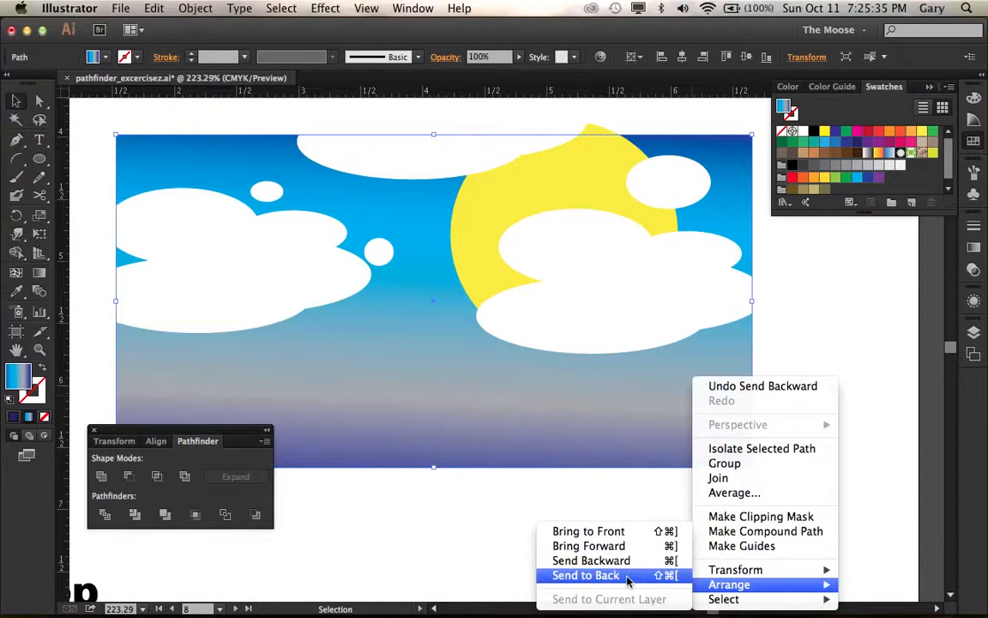
click(586, 575)
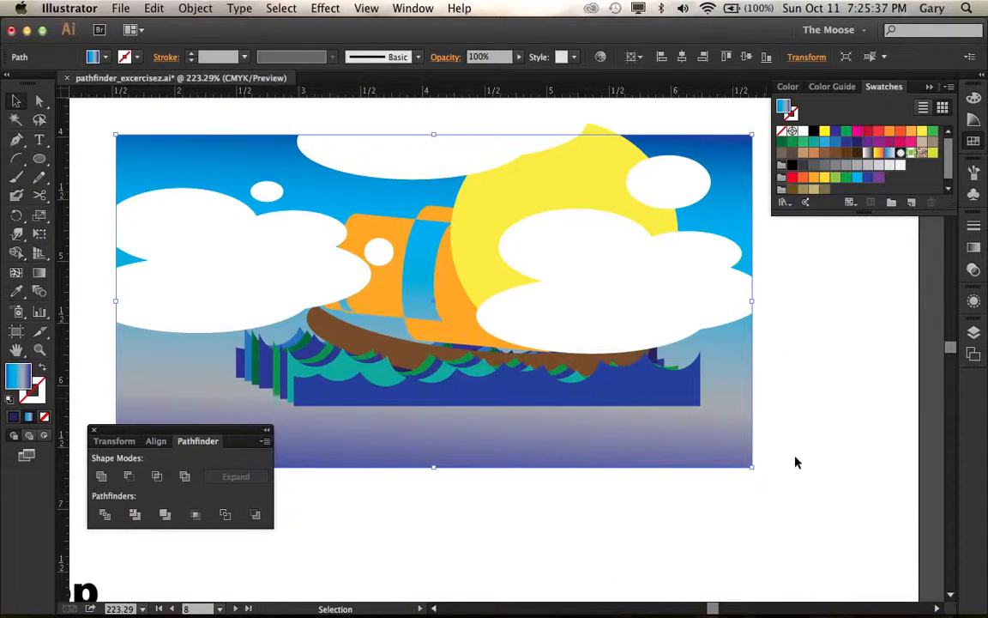
mouse_move(437, 478)
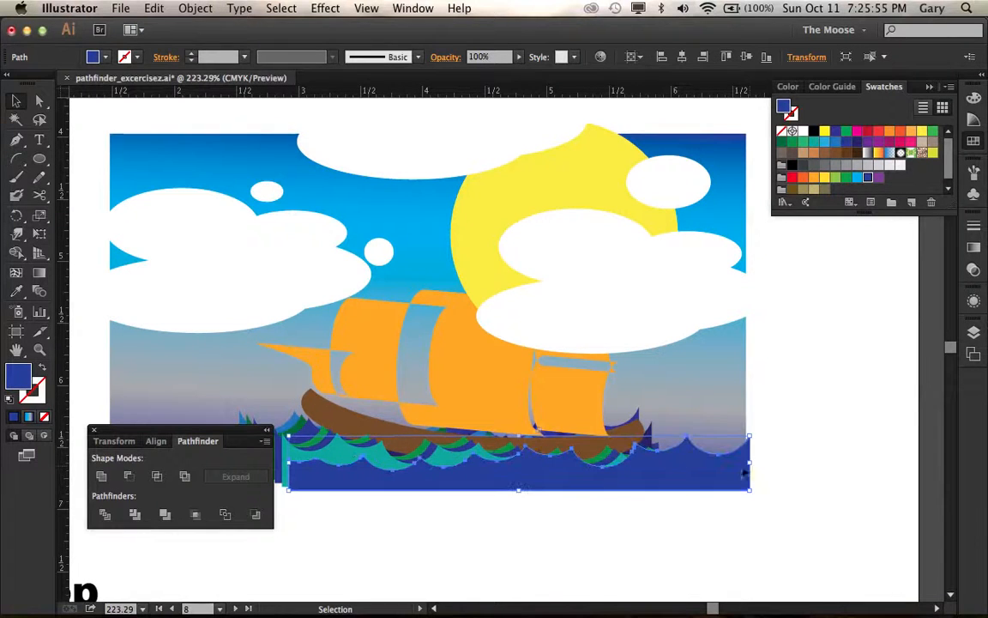
drag(198, 440, 241, 578)
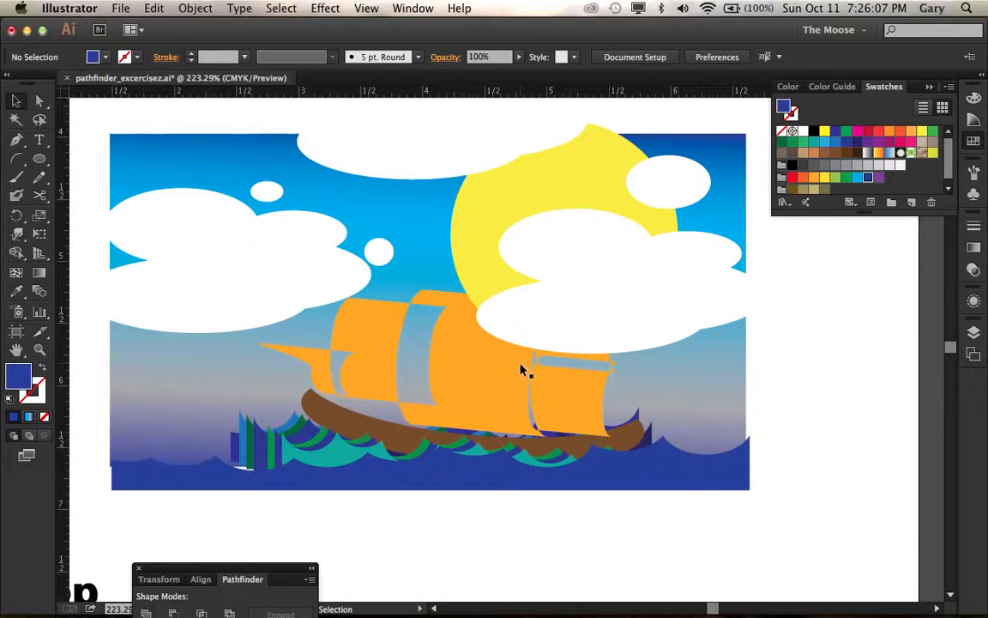
click(521, 371)
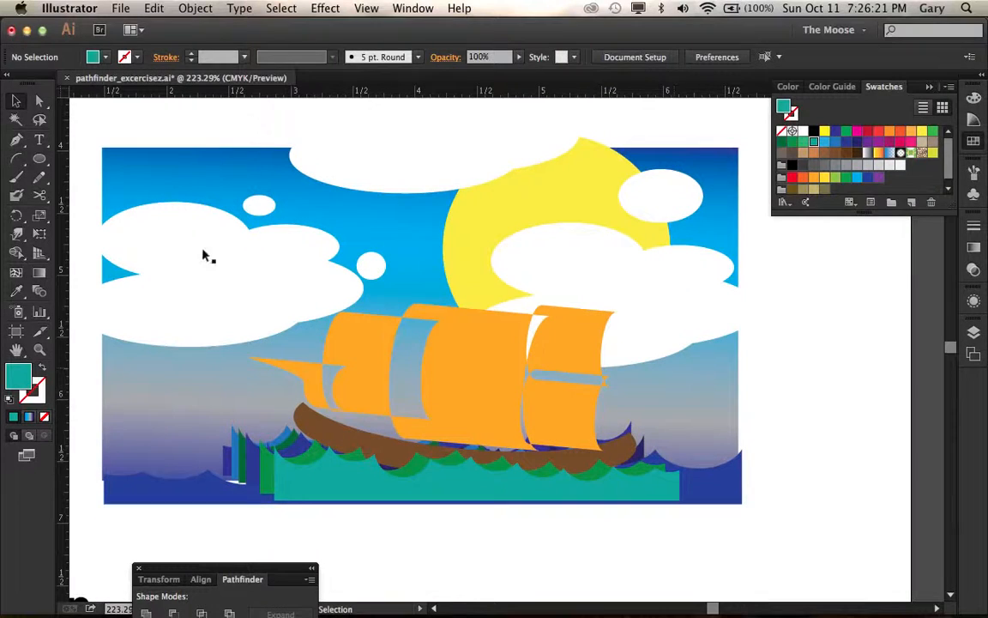
- Draw a teal rectangle over the scene and crop the scene to it
click(15, 158)
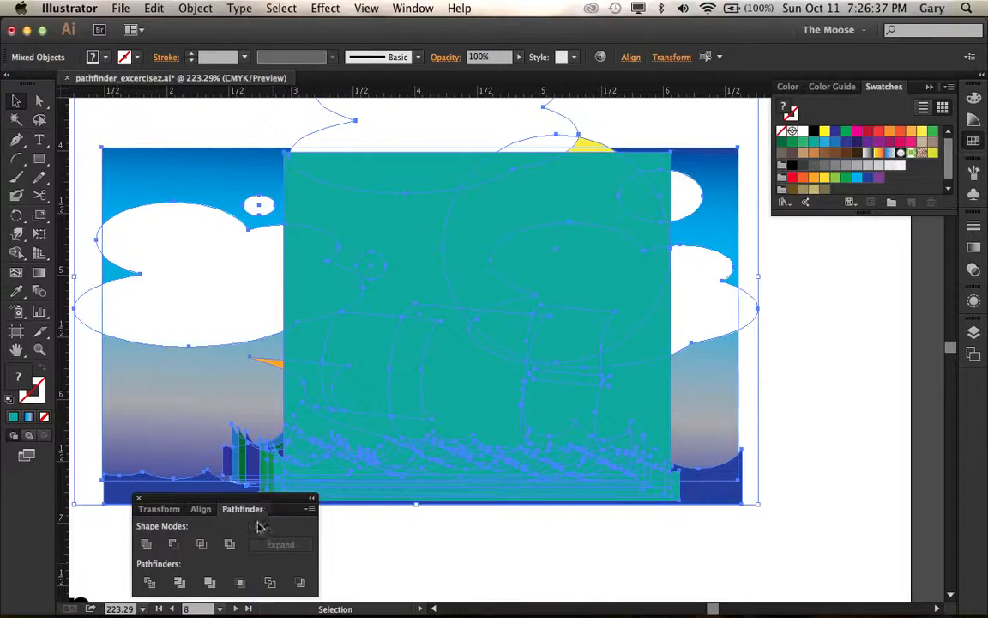
click(240, 582)
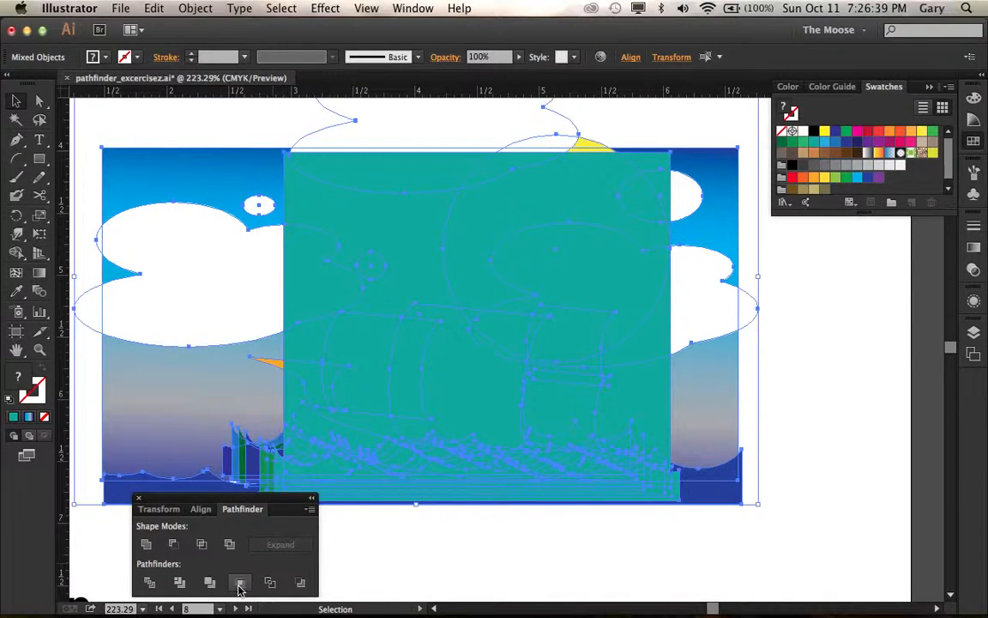
click(240, 582)
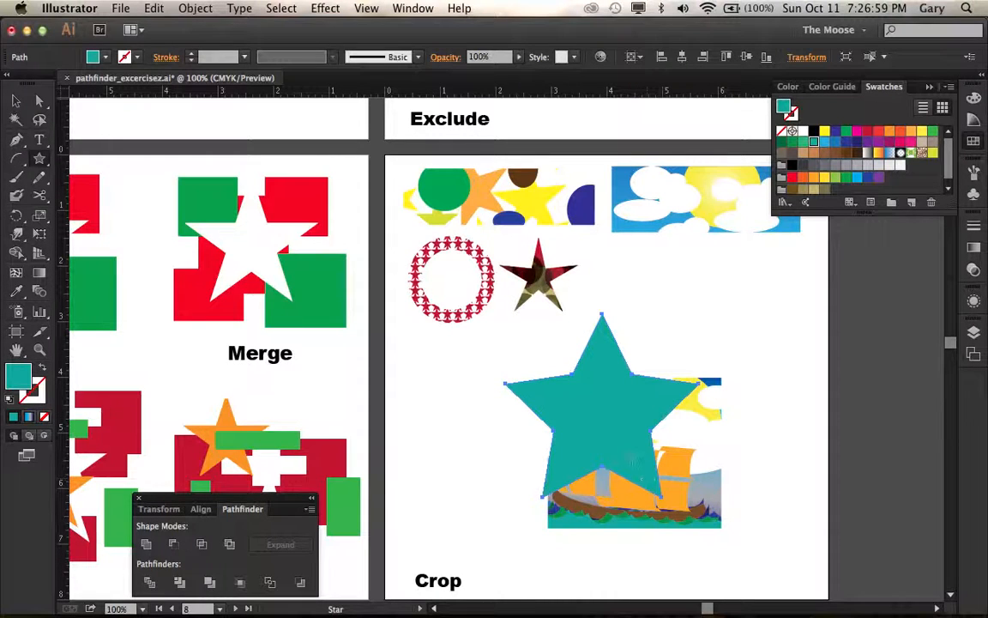
- Select the star with the scene, crop the scene into the star, reselect the result
click(600, 403)
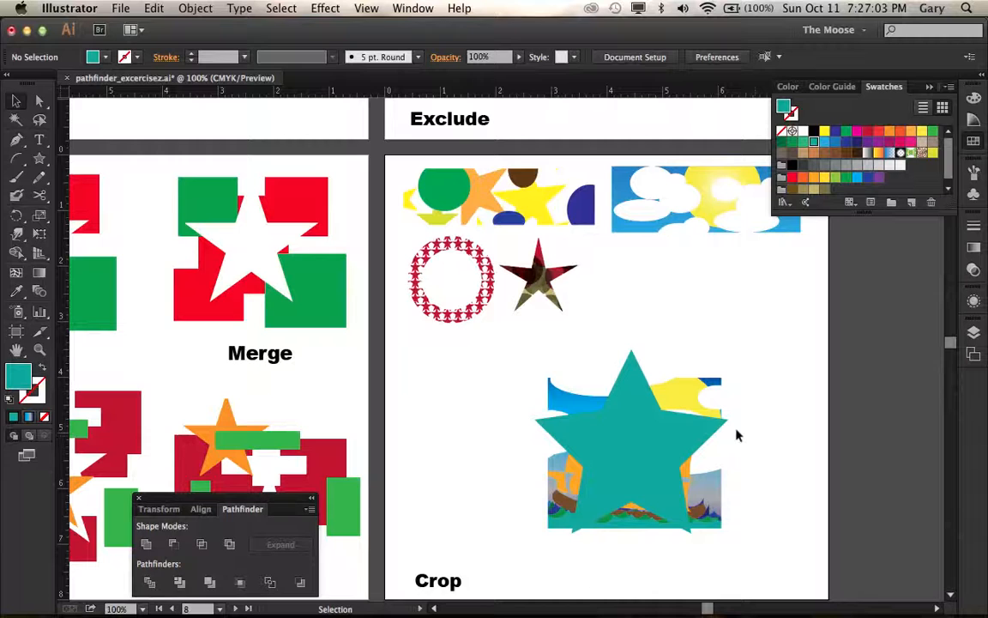
click(632, 442)
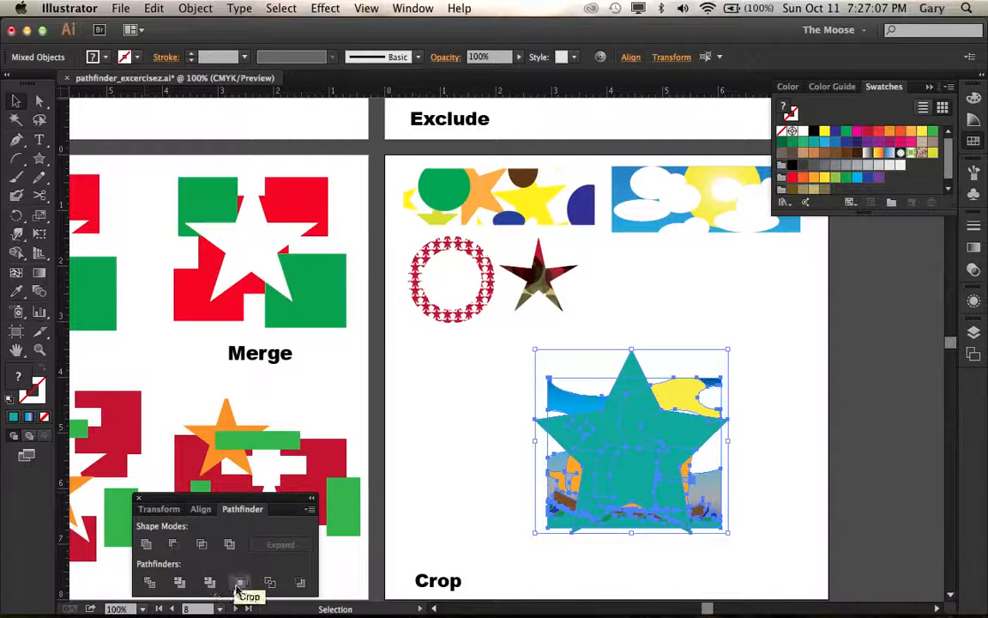
click(240, 582)
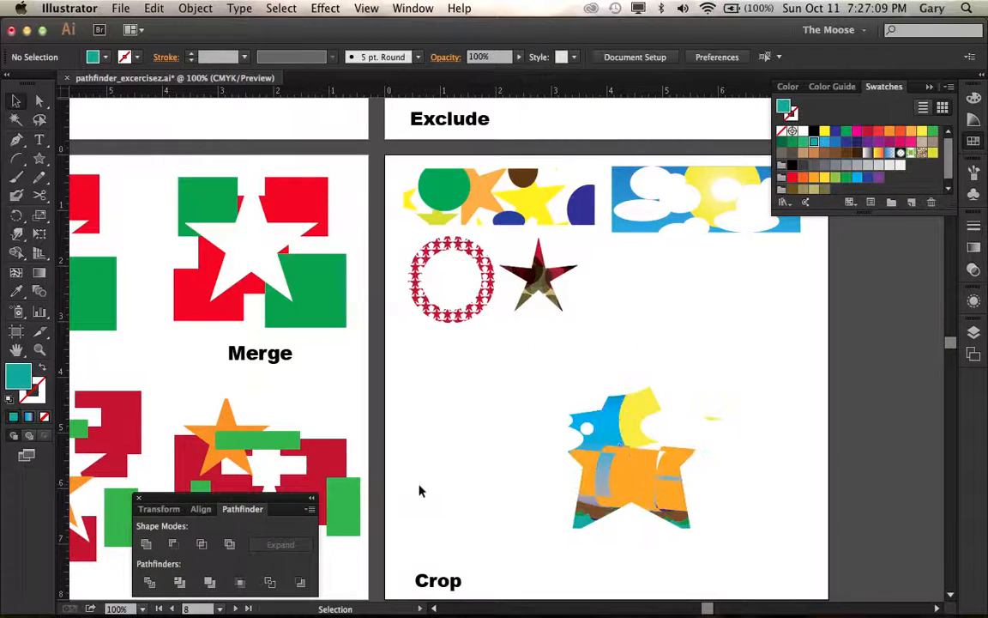
click(631, 440)
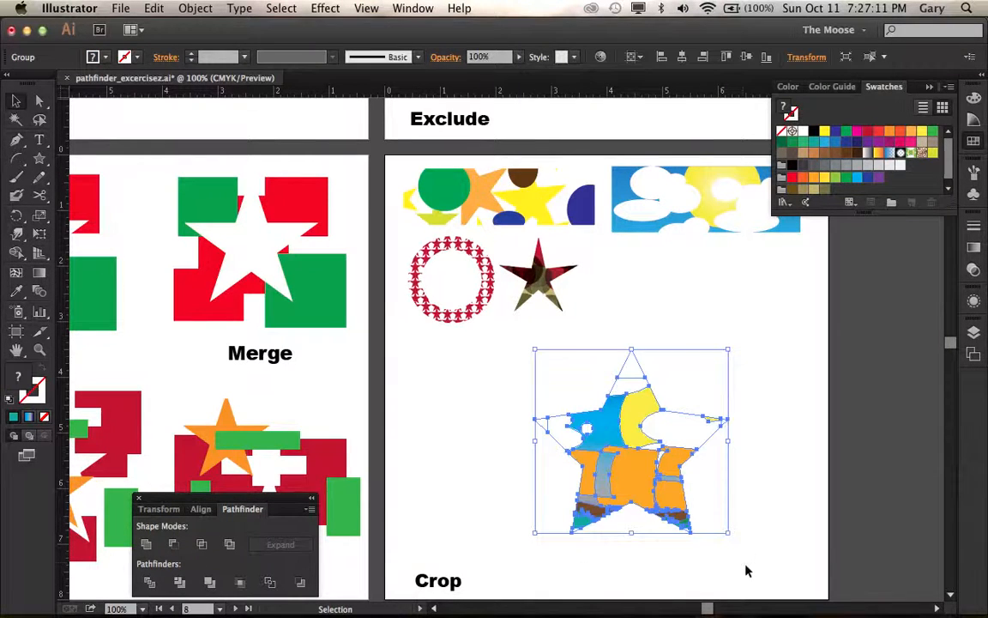
click(787, 85)
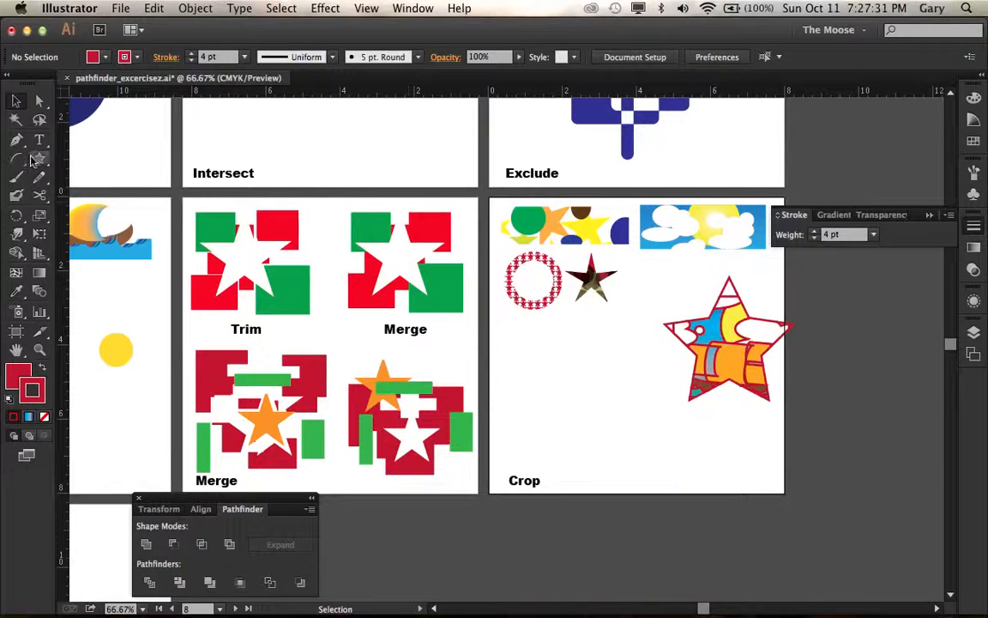
- Draw a red circle beside the star scene in the Crop section, then deselect it
click(16, 160)
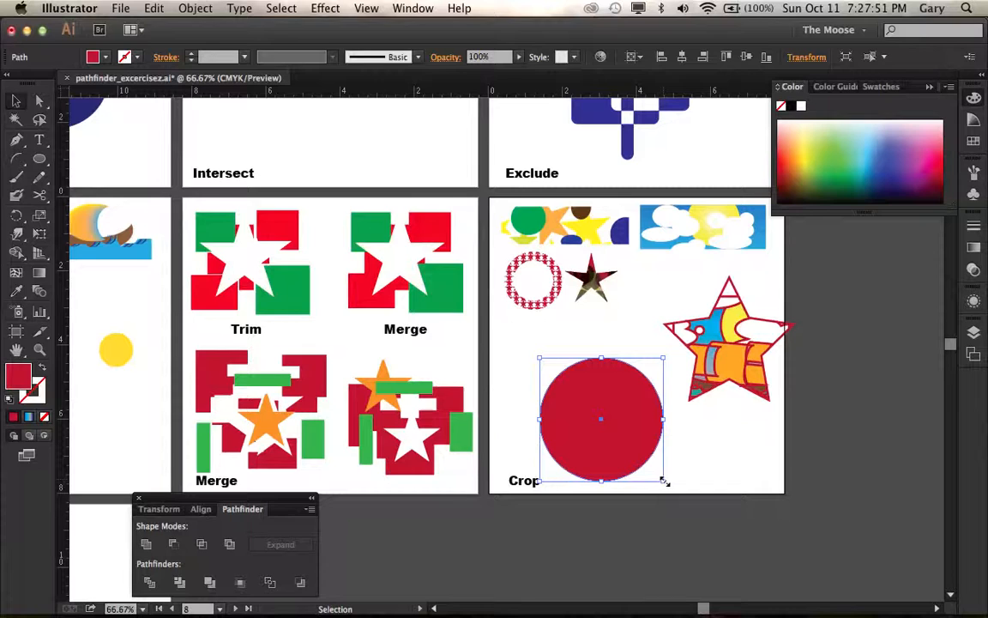
drag(664, 481, 648, 463)
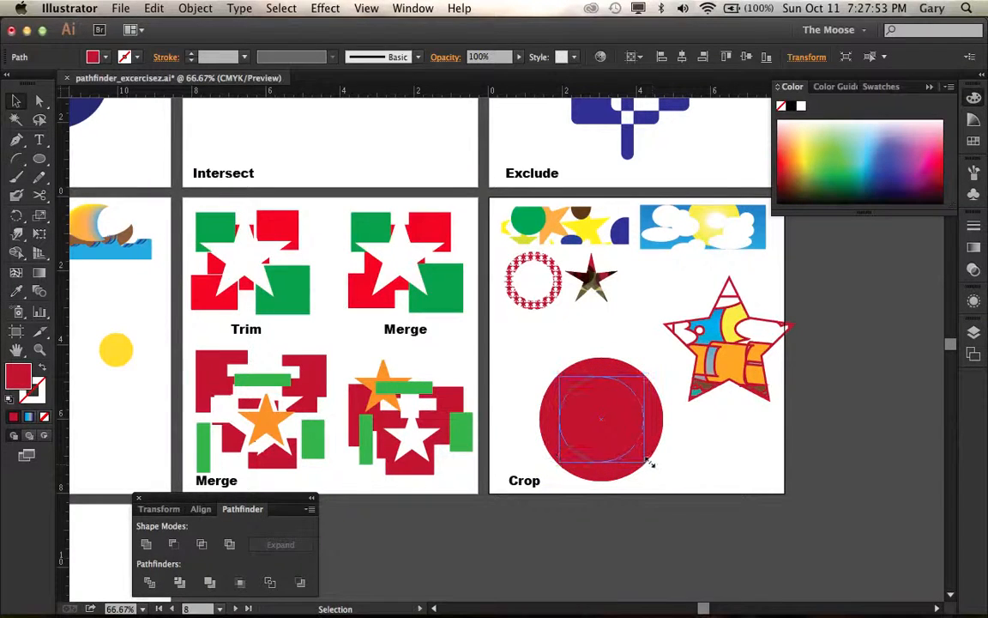
click(670, 483)
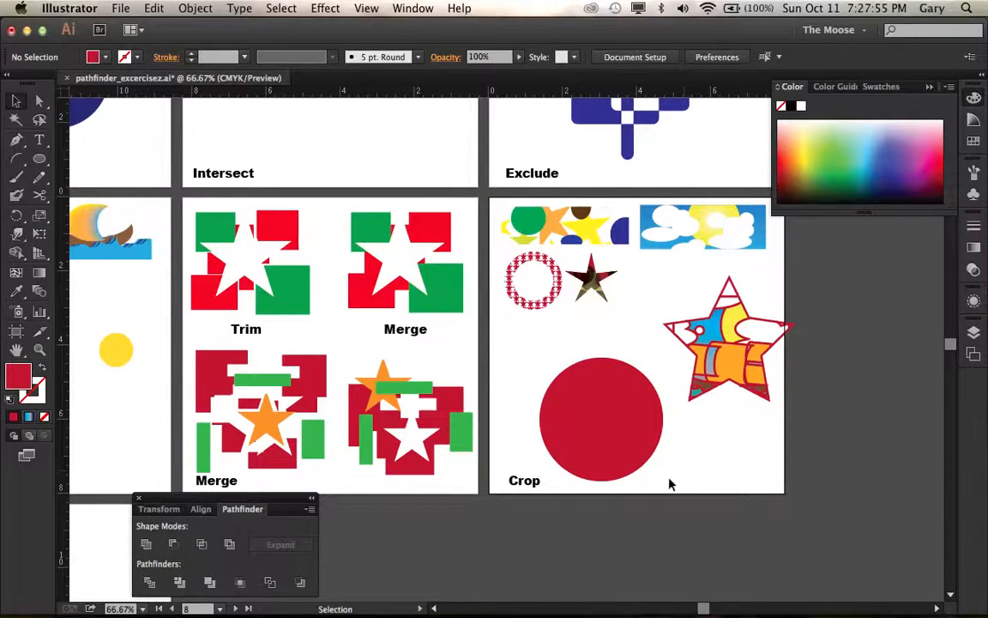
click(600, 419)
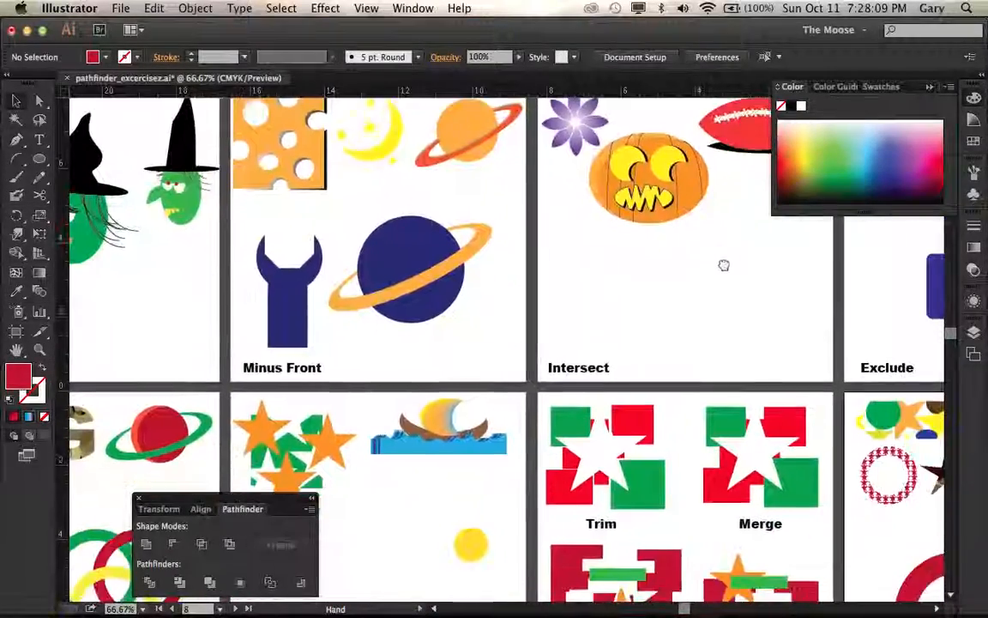
- Zoom to the ship-and-waves artwork and draw a red rectangle covering it
scroll(down, 3)
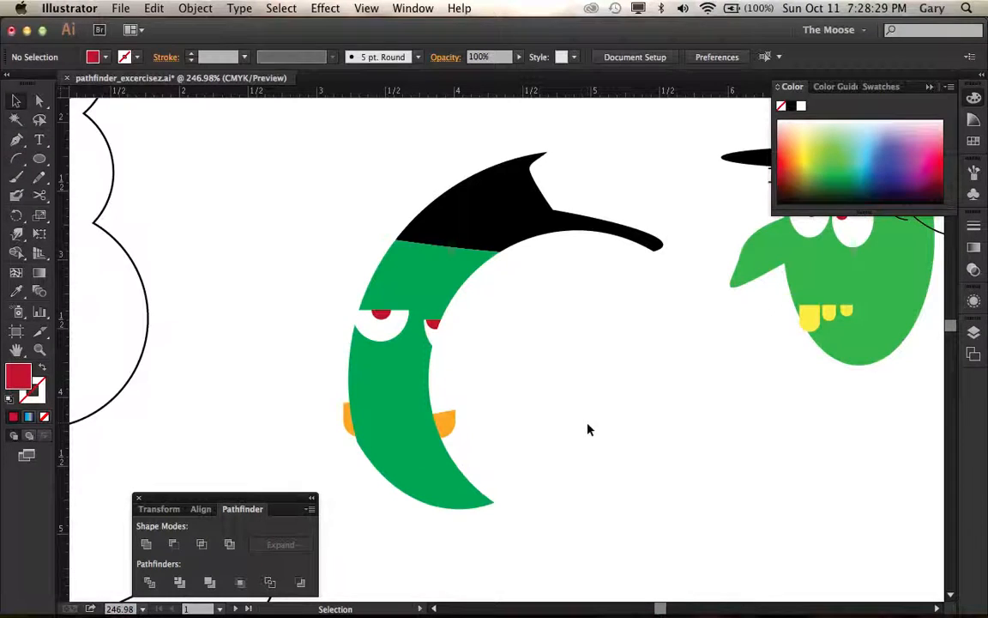
mouse_move(481, 538)
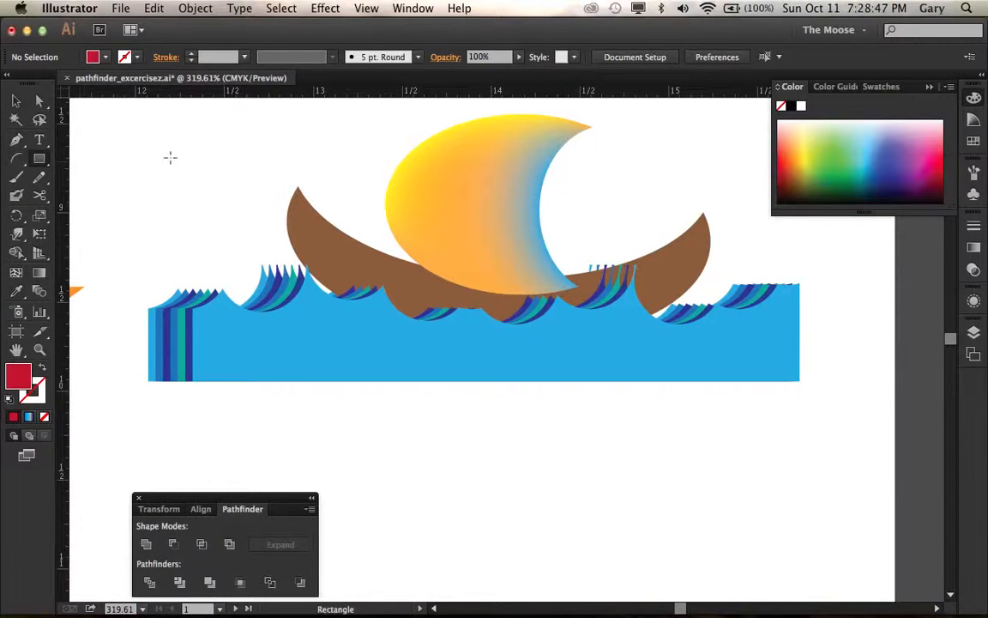
drag(200, 144, 457, 386)
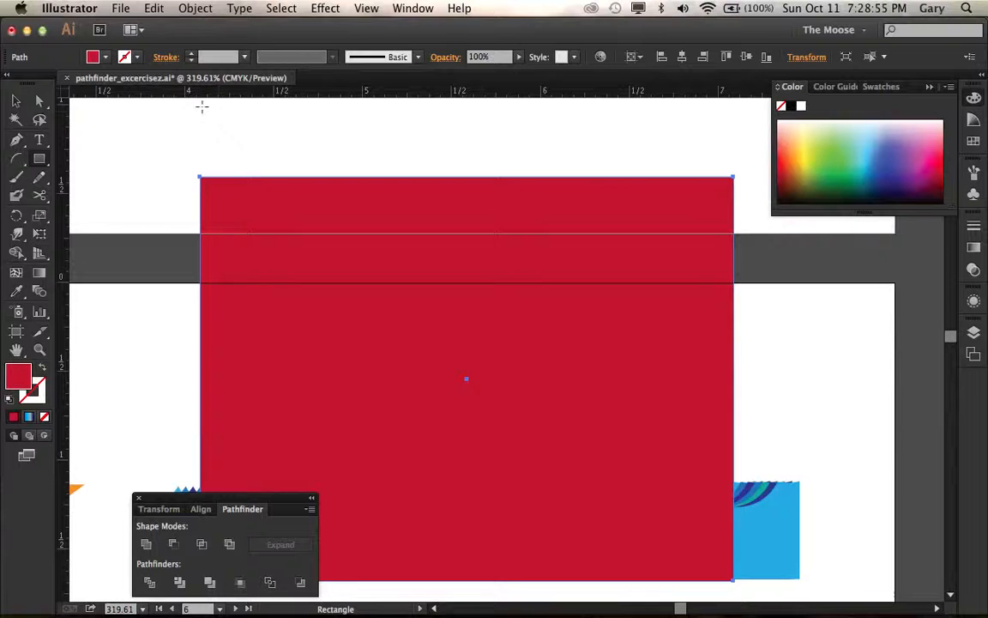
- Select the rectangle with the boat artwork and apply Pathfinder Crop to straighten the wave edges
click(15, 101)
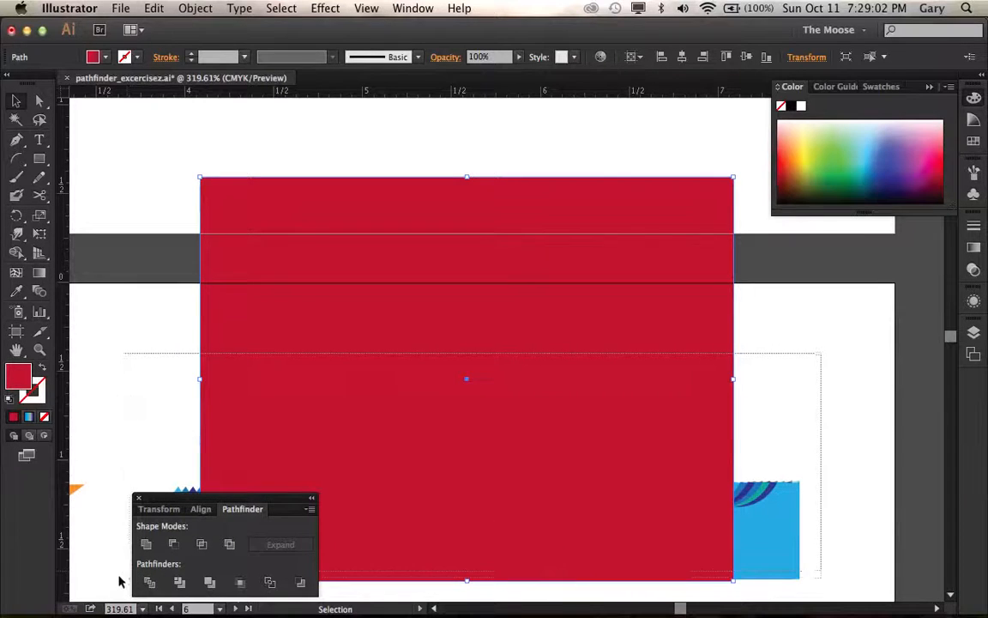
click(210, 583)
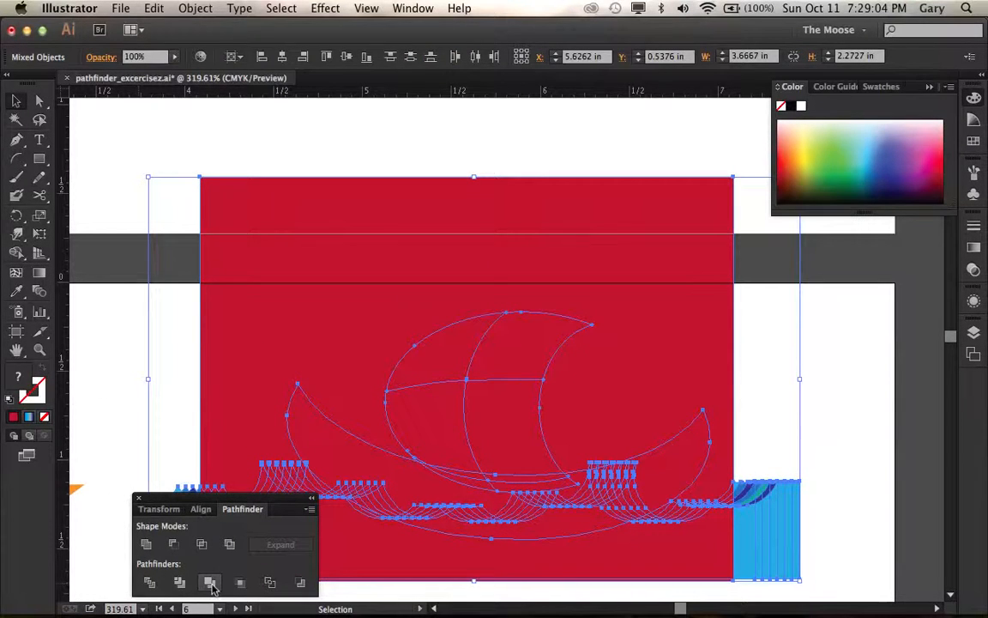
click(241, 582)
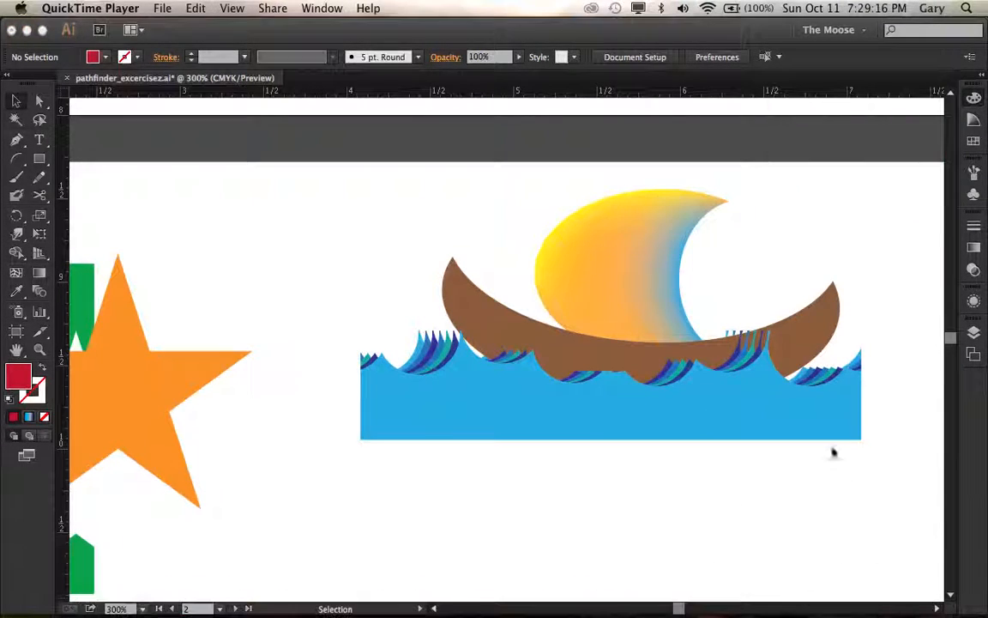
mouse_move(883, 453)
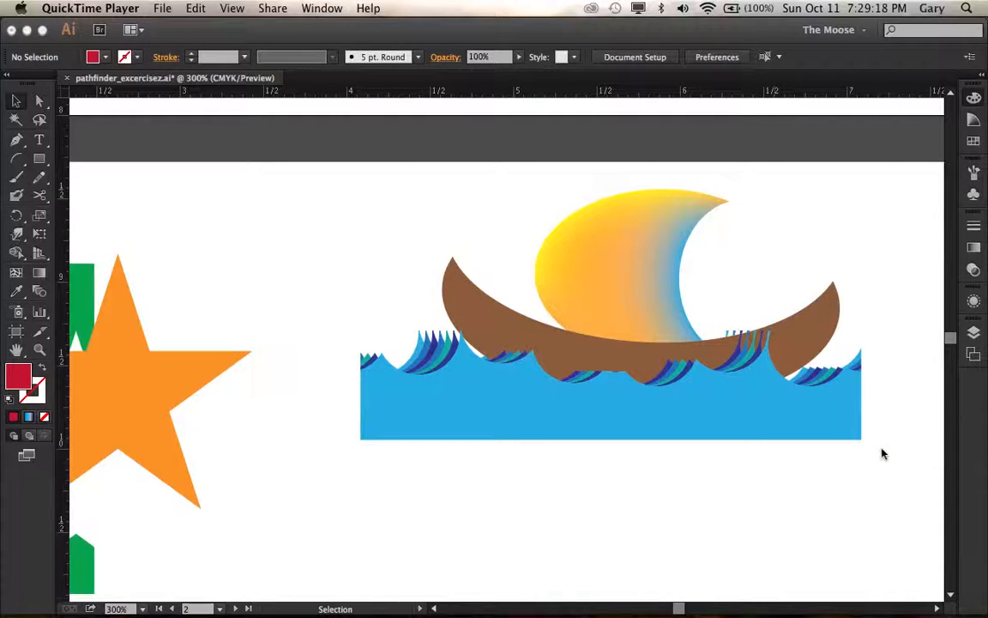